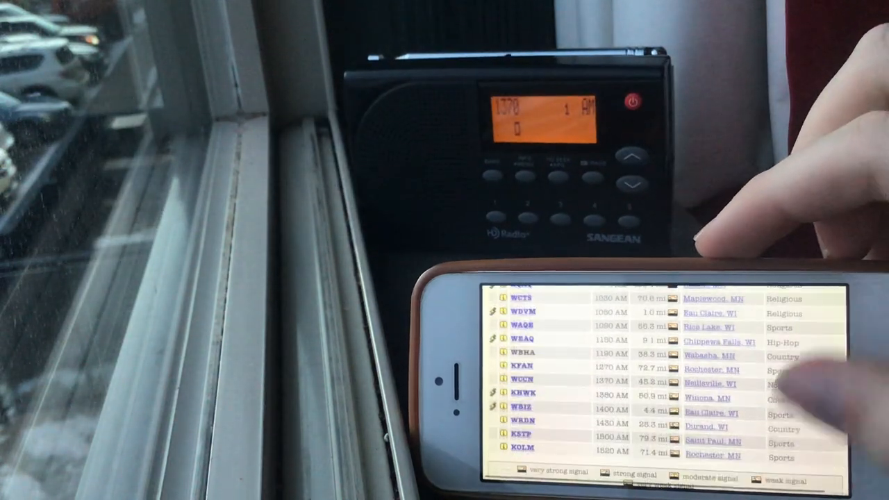
scroll(down, 3)
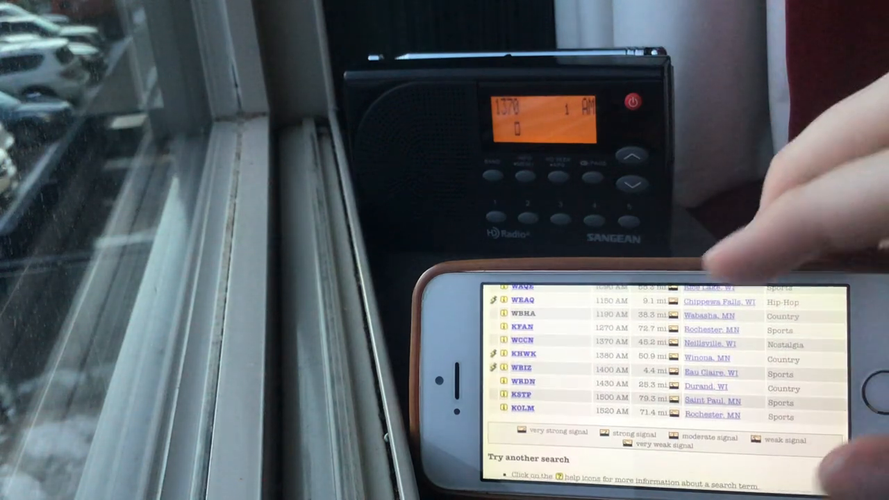